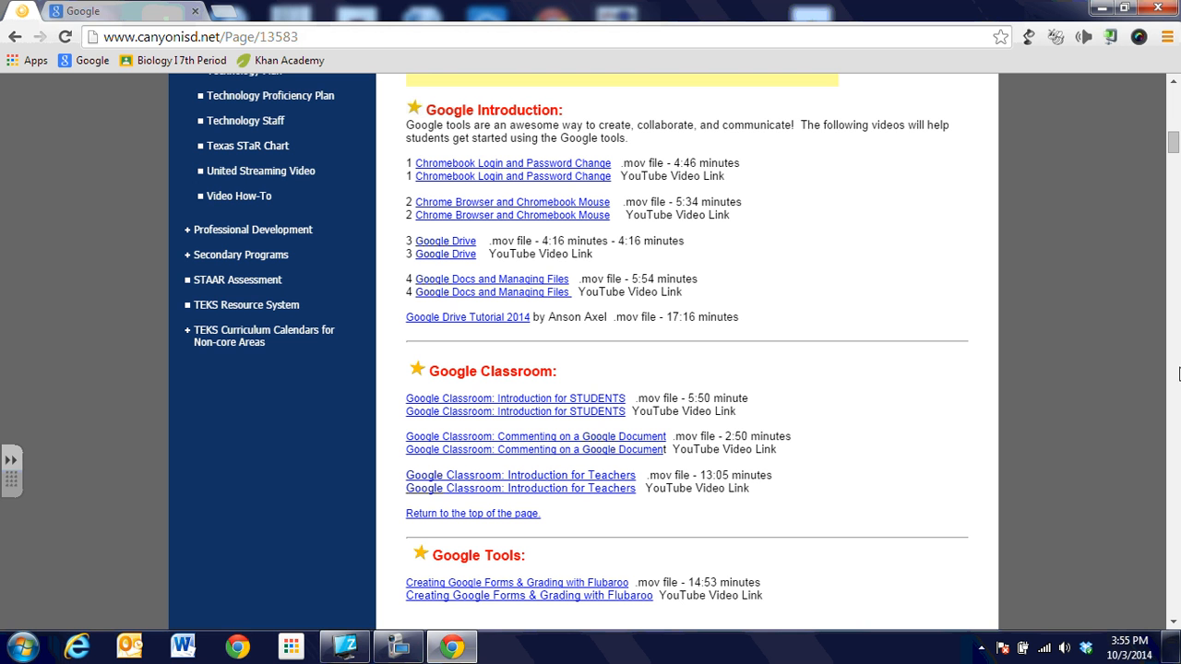
mouse_move(1141, 135)
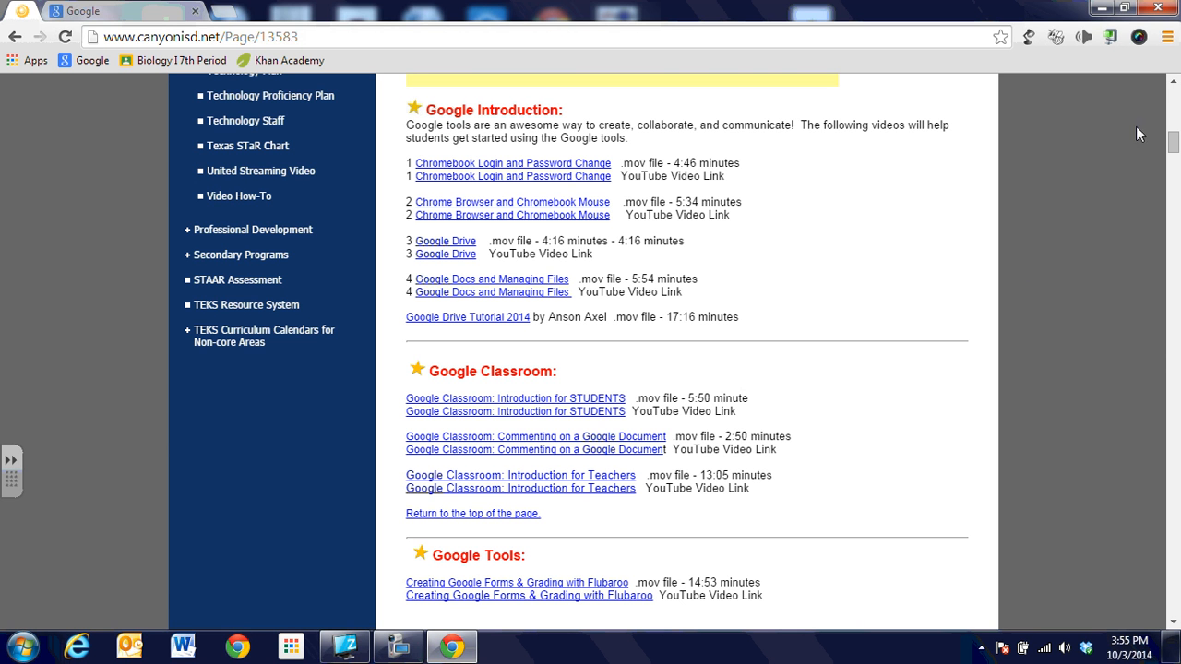
mouse_move(1139, 41)
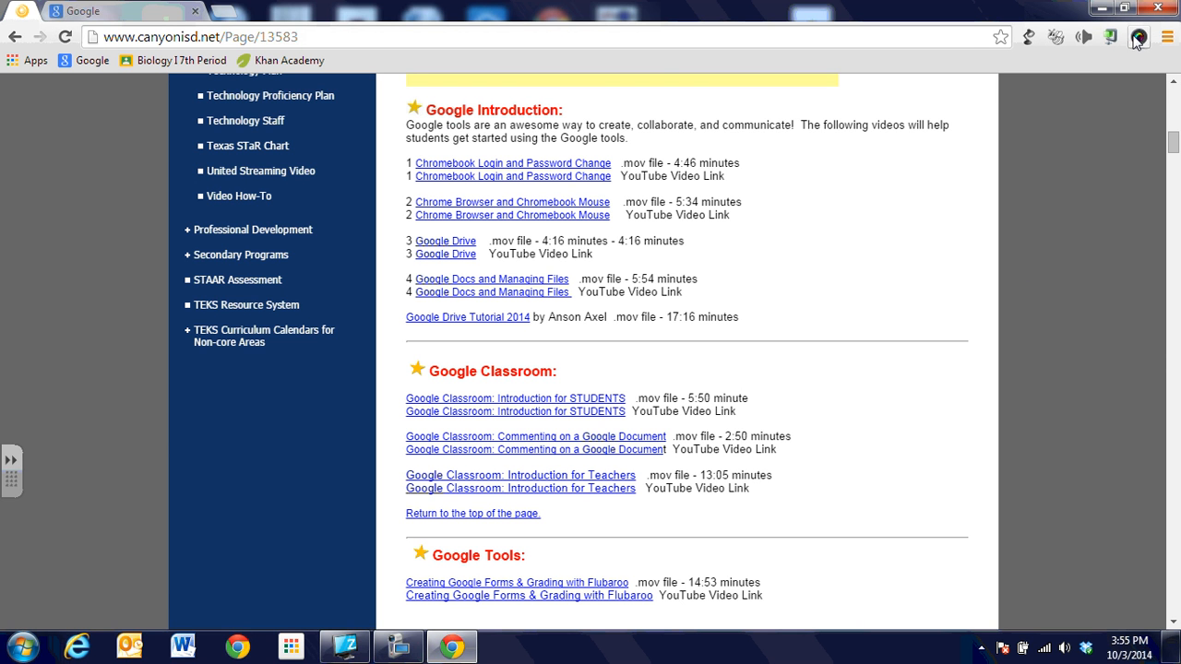
mouse_move(1139, 37)
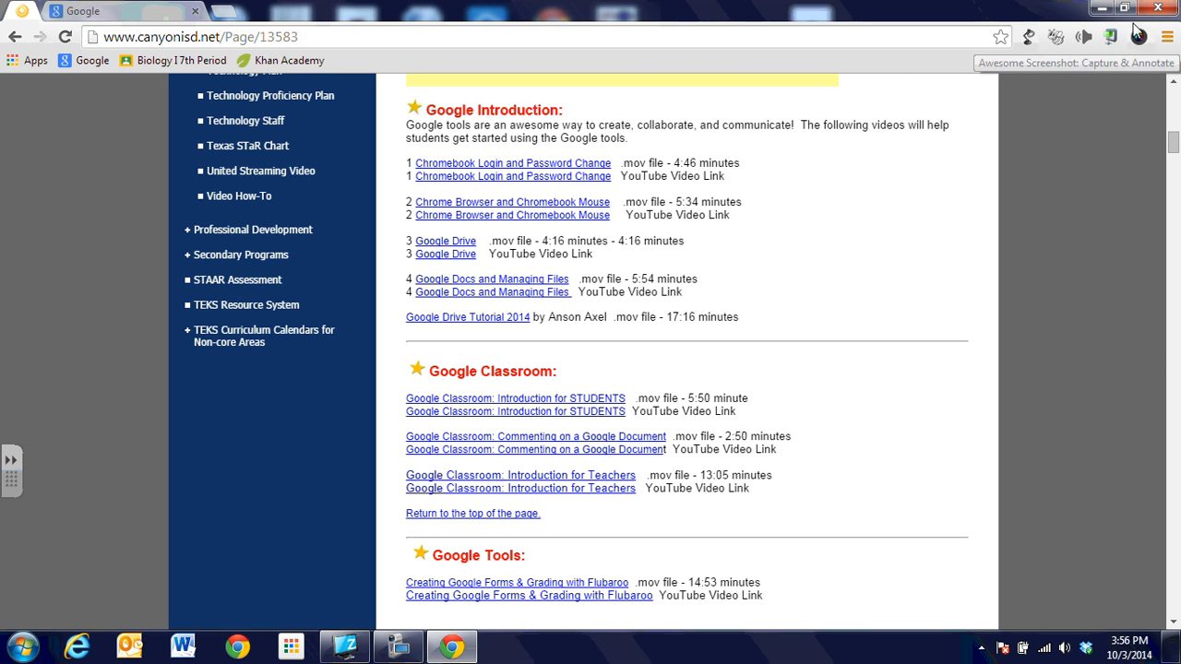
mouse_move(1138, 37)
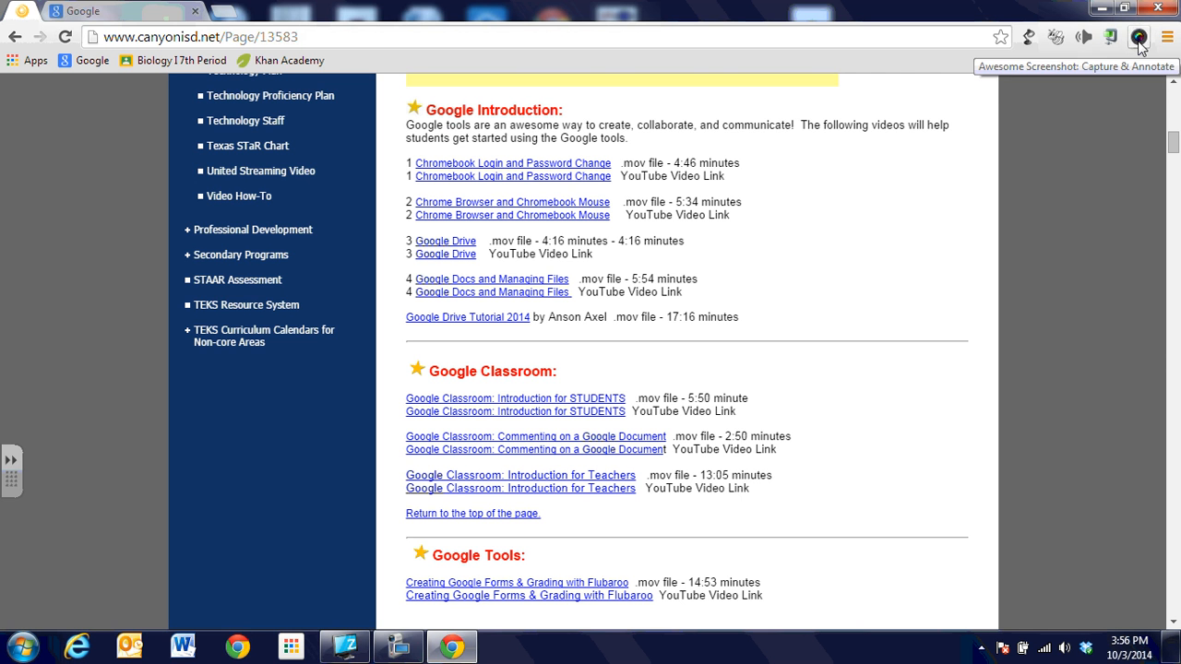
Open the Awesome Screenshot capture menu from the Chrome toolbar icon.
click(1139, 37)
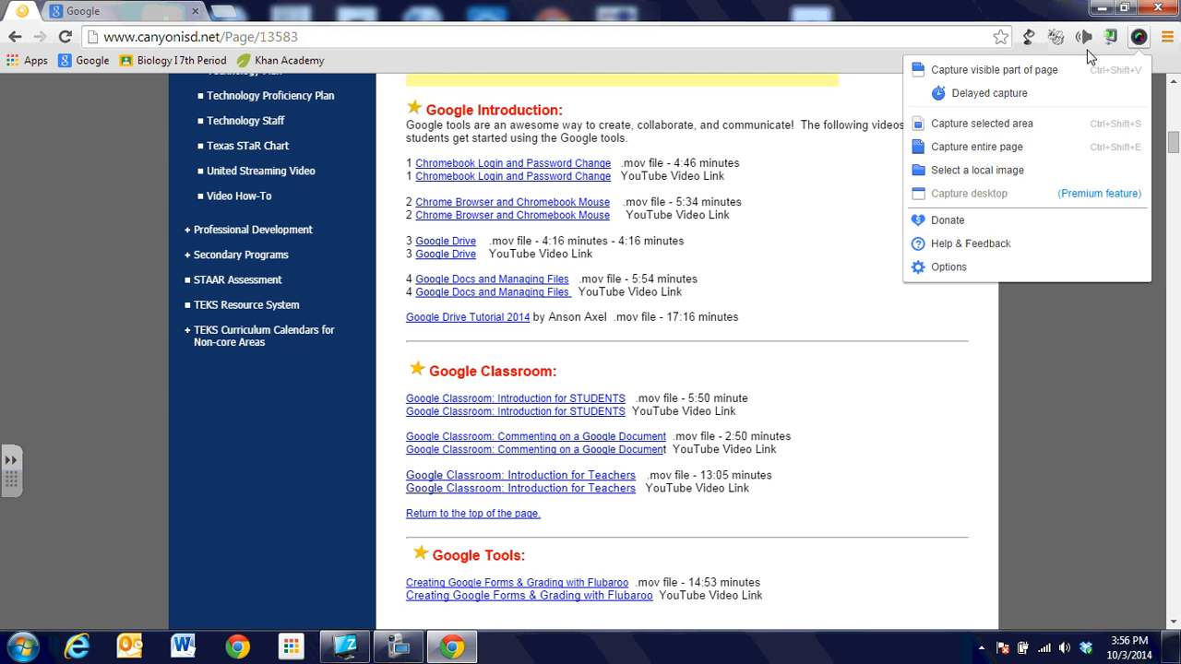
mouse_move(1001, 70)
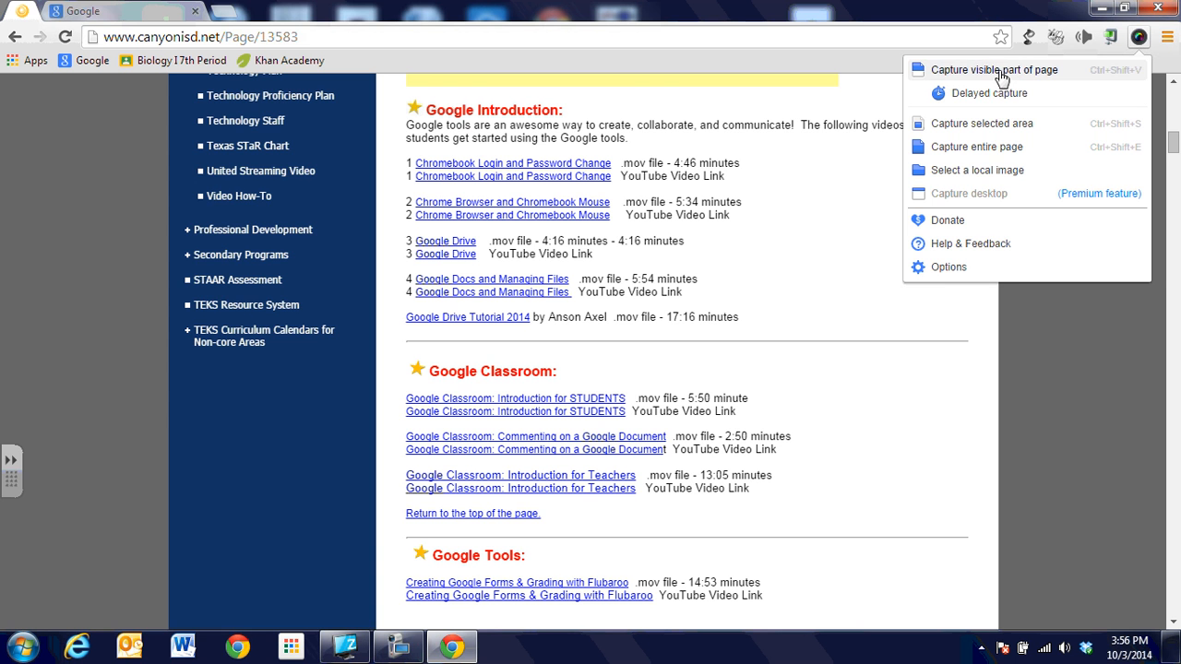
Capture the visible page and mark a crop area around the Introduction and Classroom sections.
click(993, 69)
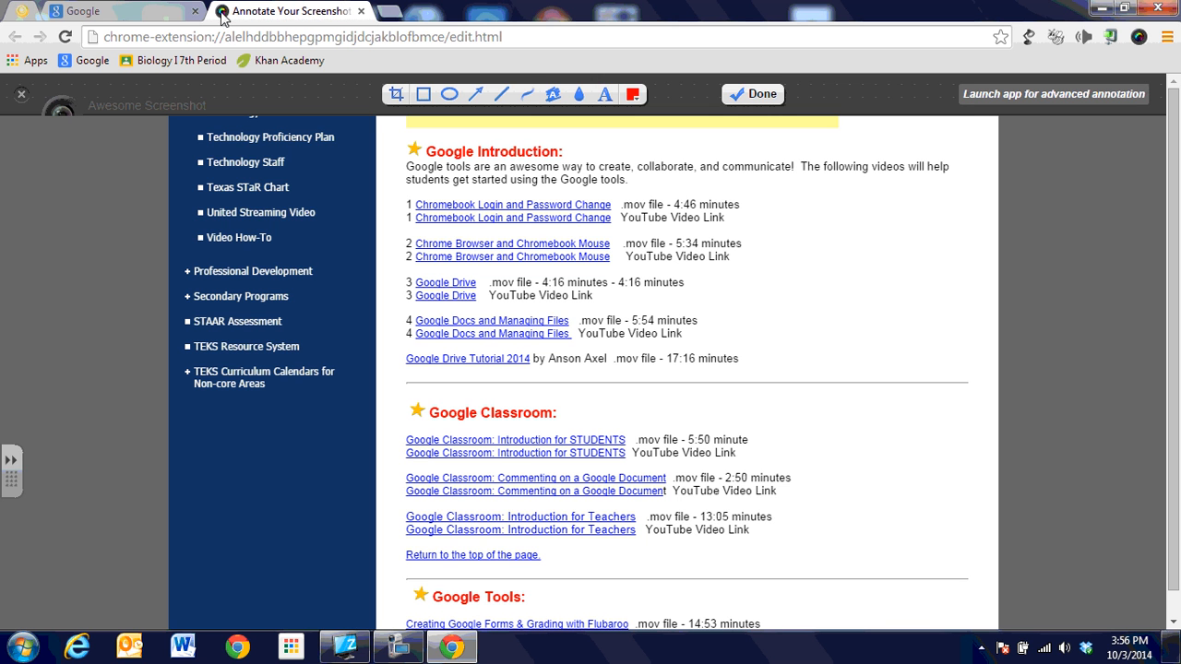
mouse_move(304, 19)
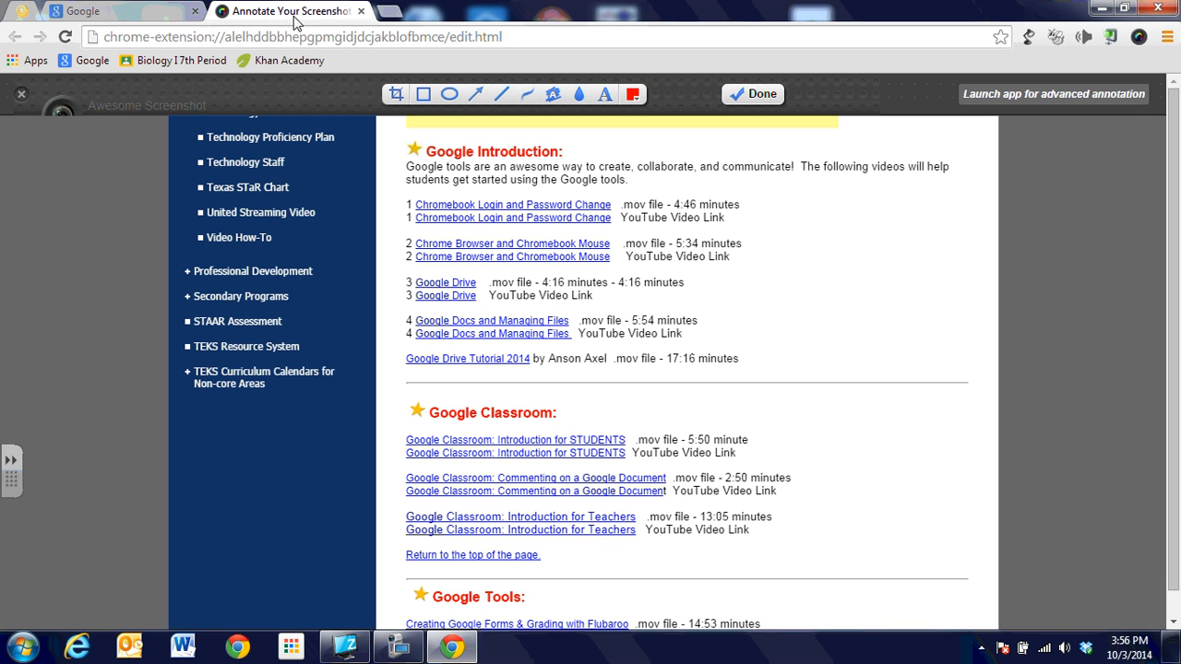
mouse_move(289, 10)
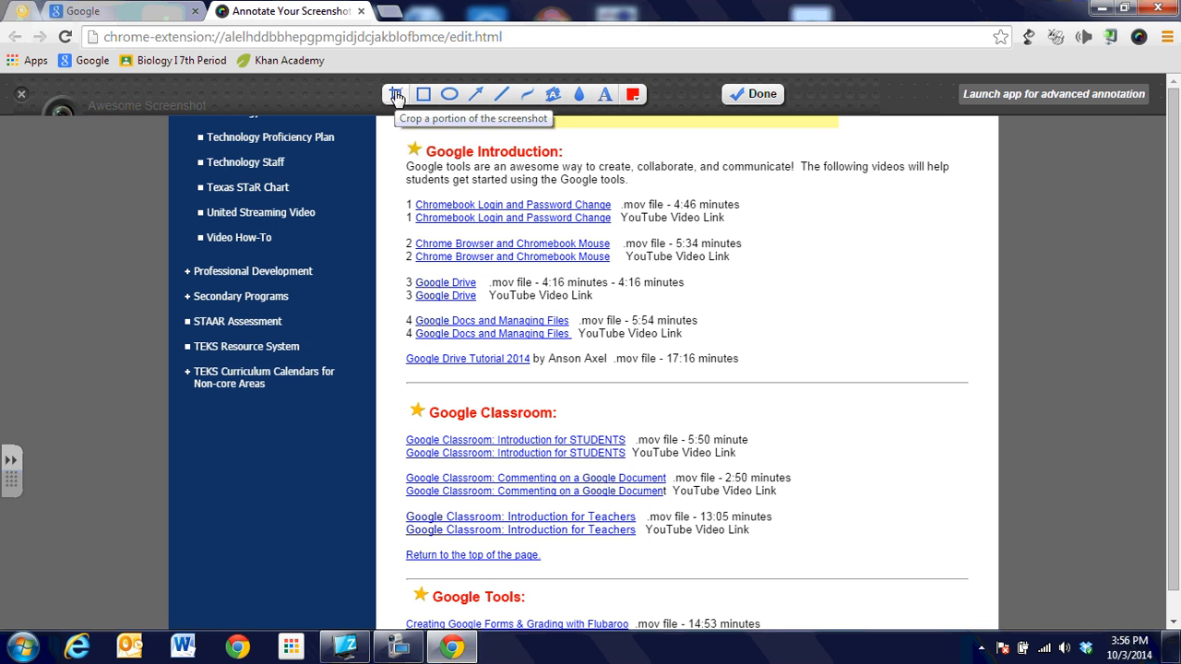
mouse_move(438, 175)
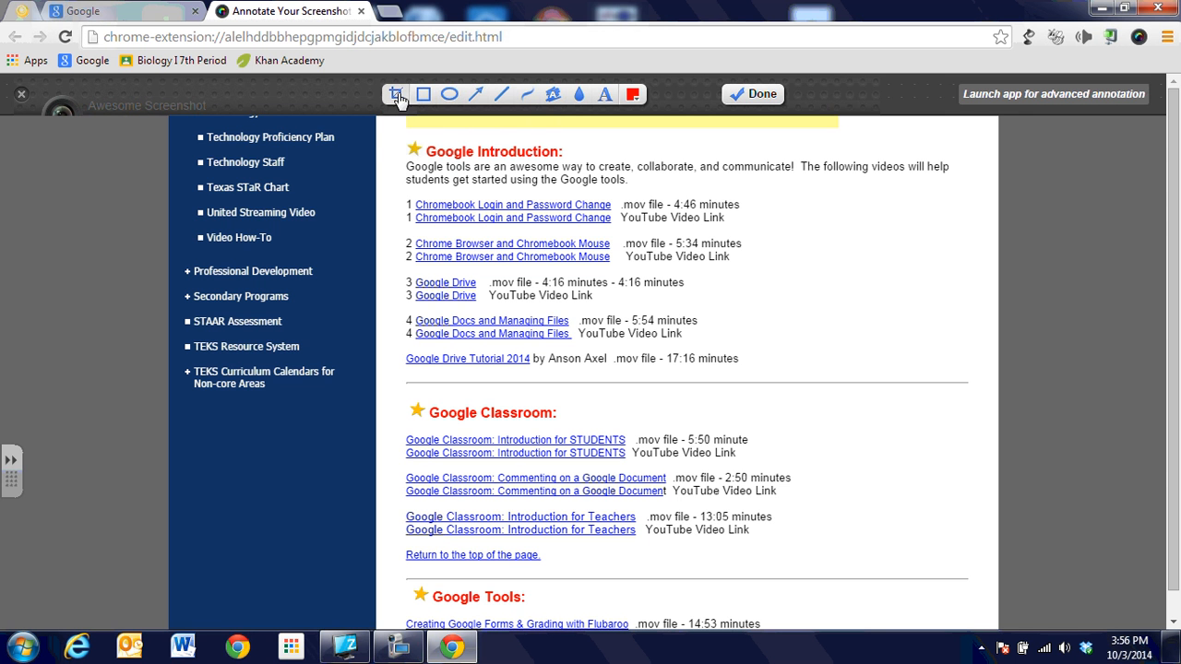
click(398, 94)
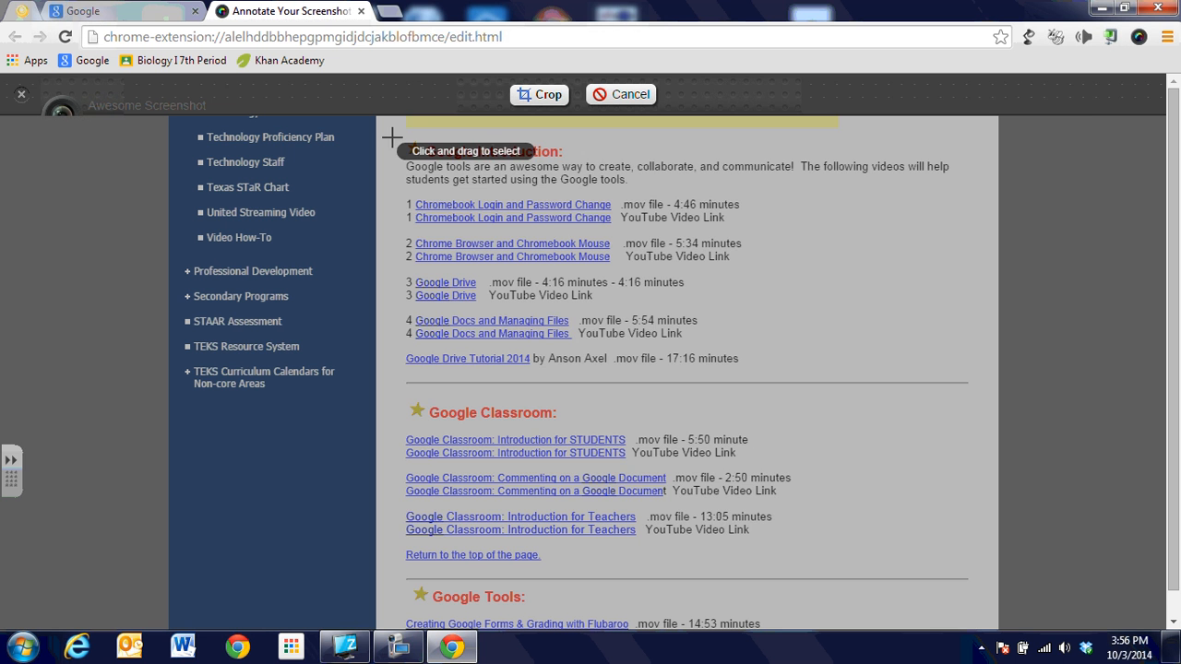
drag(388, 138, 848, 555)
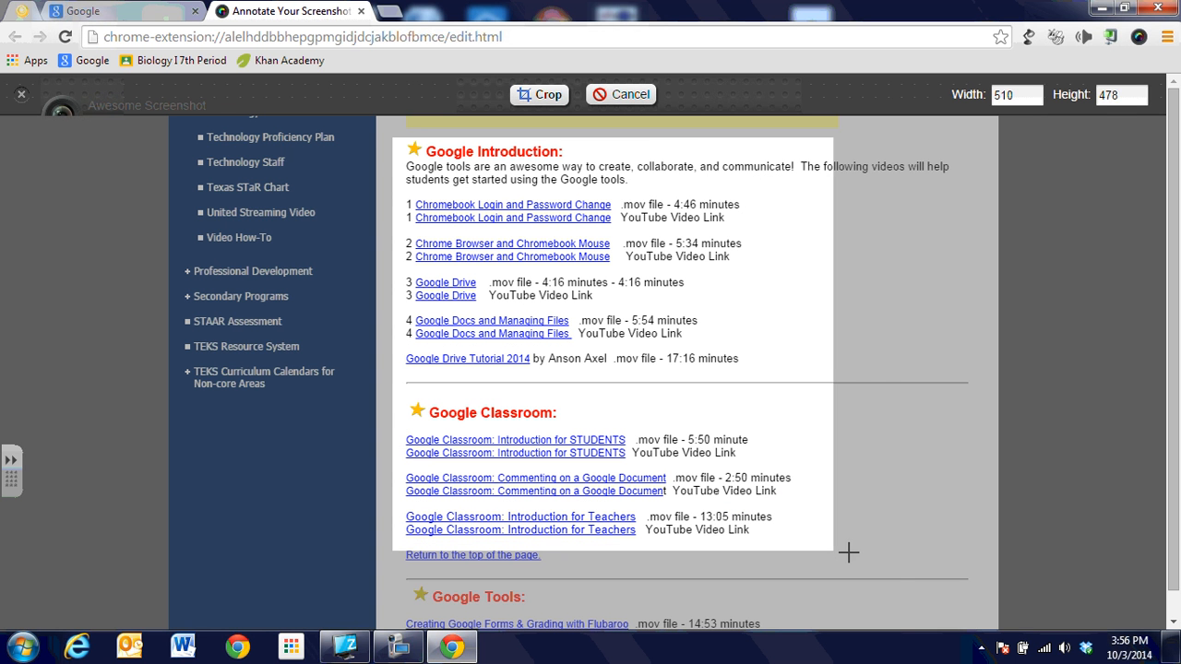
drag(847, 551, 899, 575)
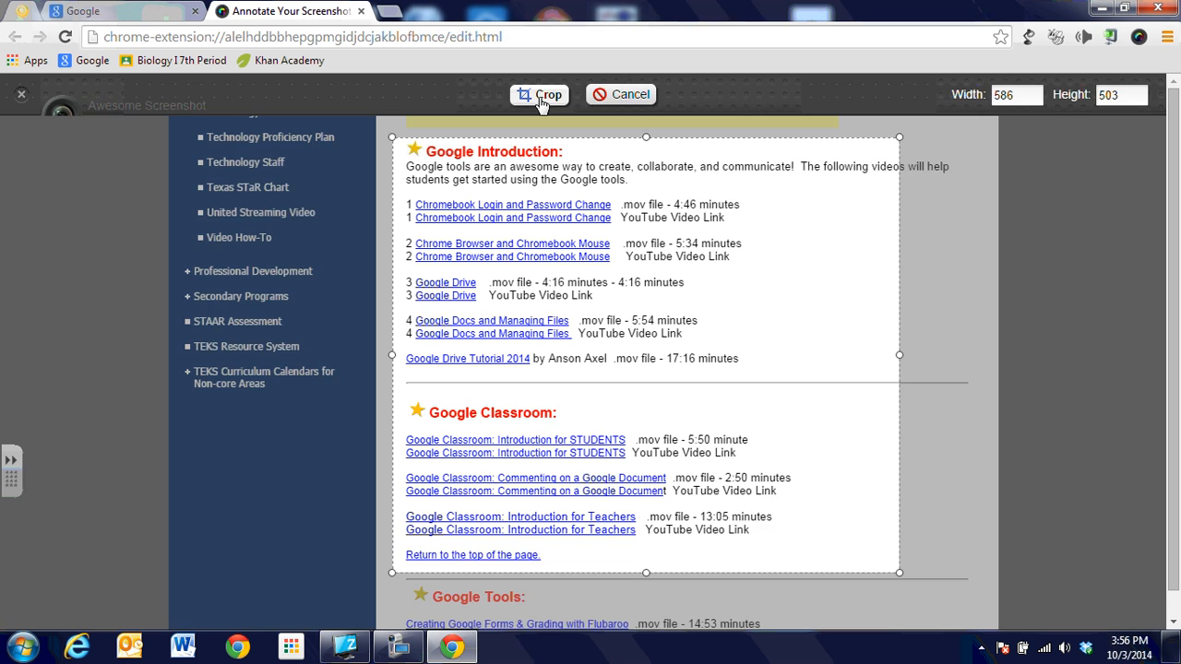
Apply the crop, box the Introduction section, and draw an arrow toward the Commenting link.
click(539, 94)
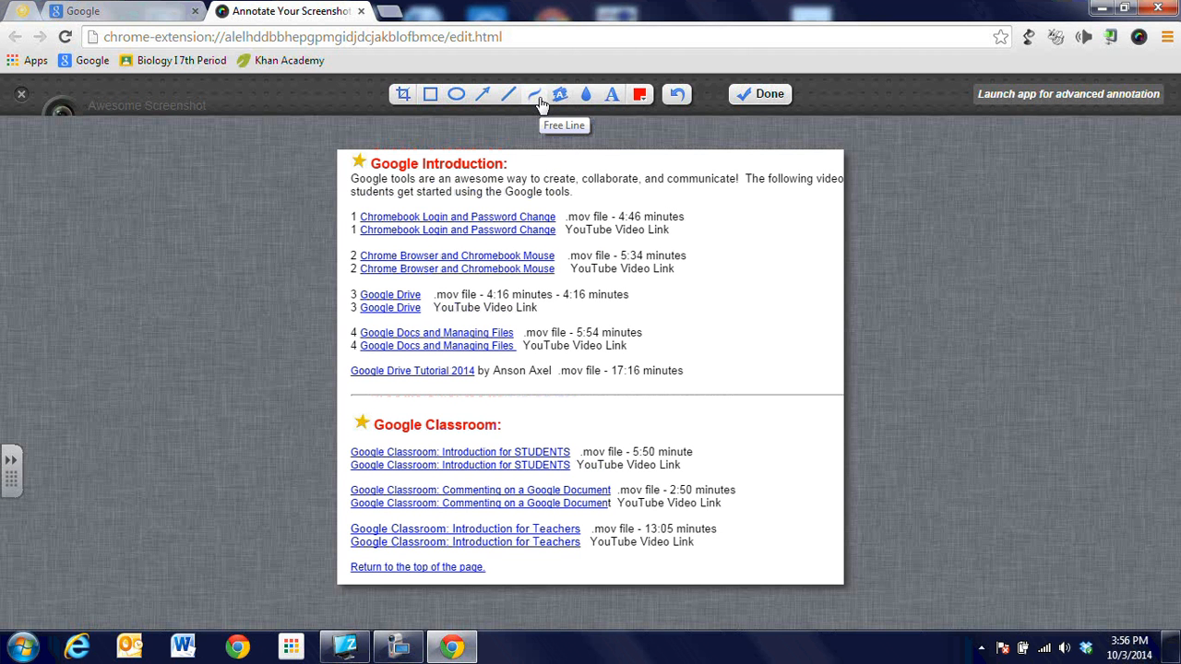
mouse_move(430, 95)
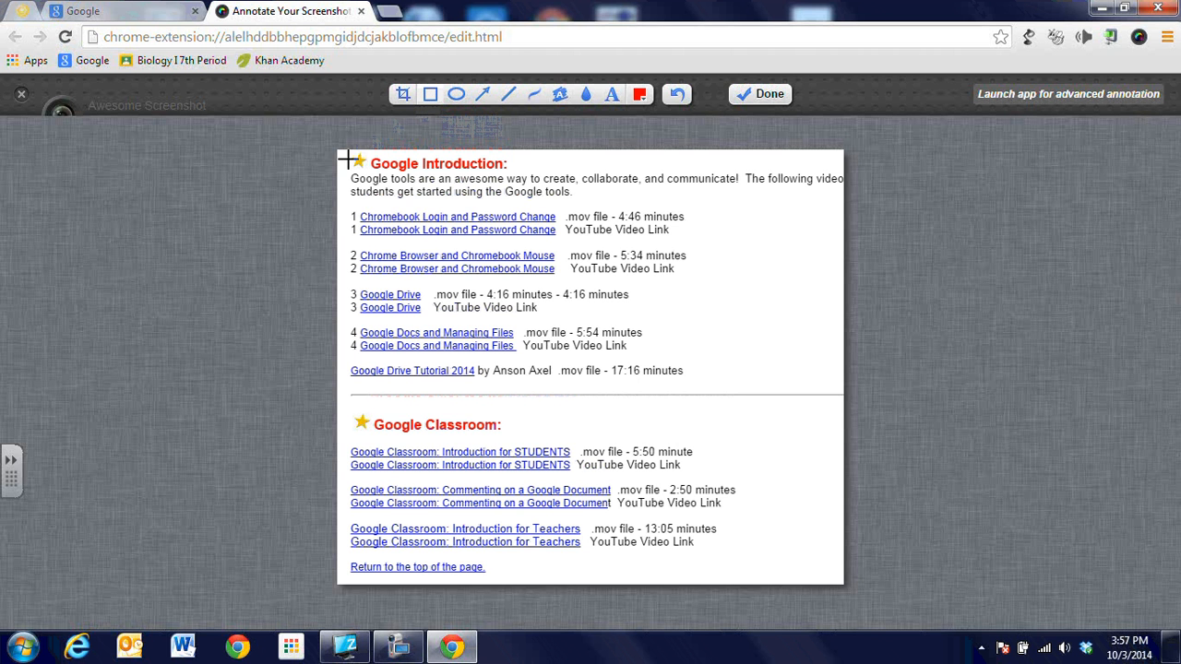
drag(346, 157, 743, 398)
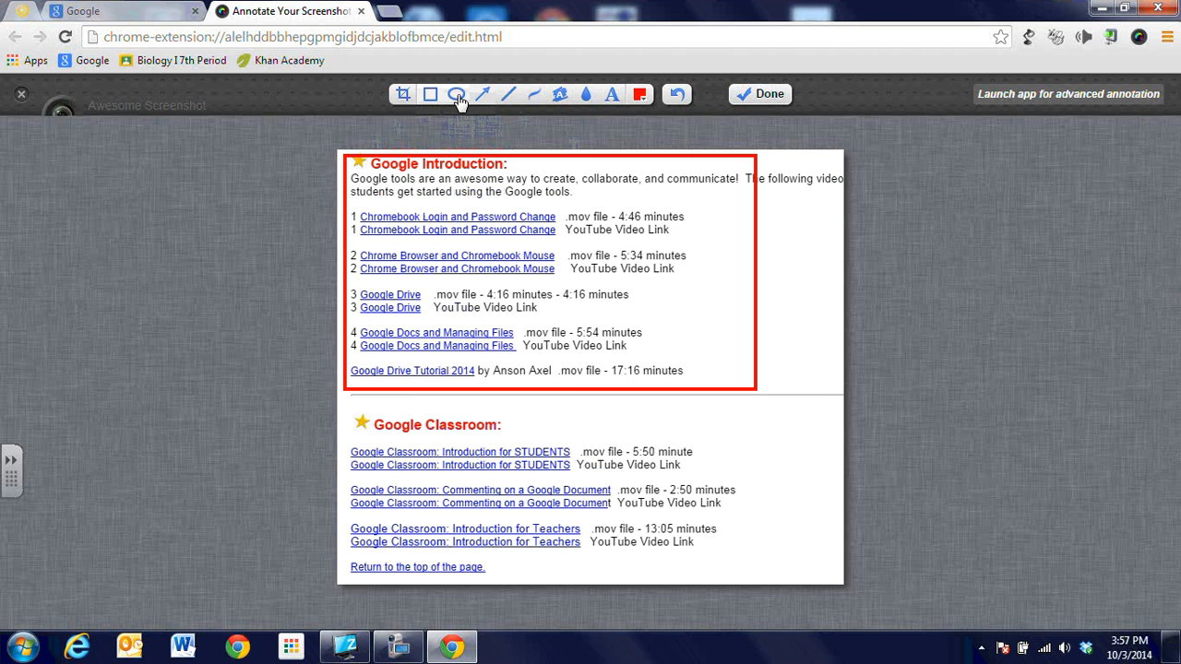
click(454, 94)
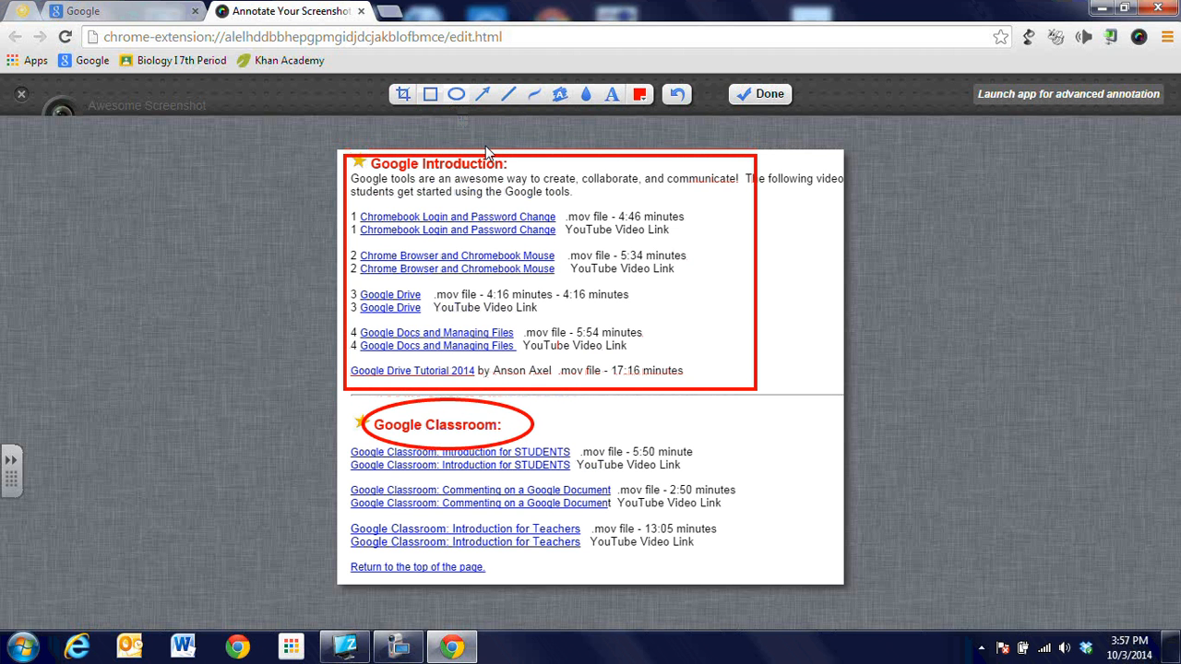
mouse_move(676, 351)
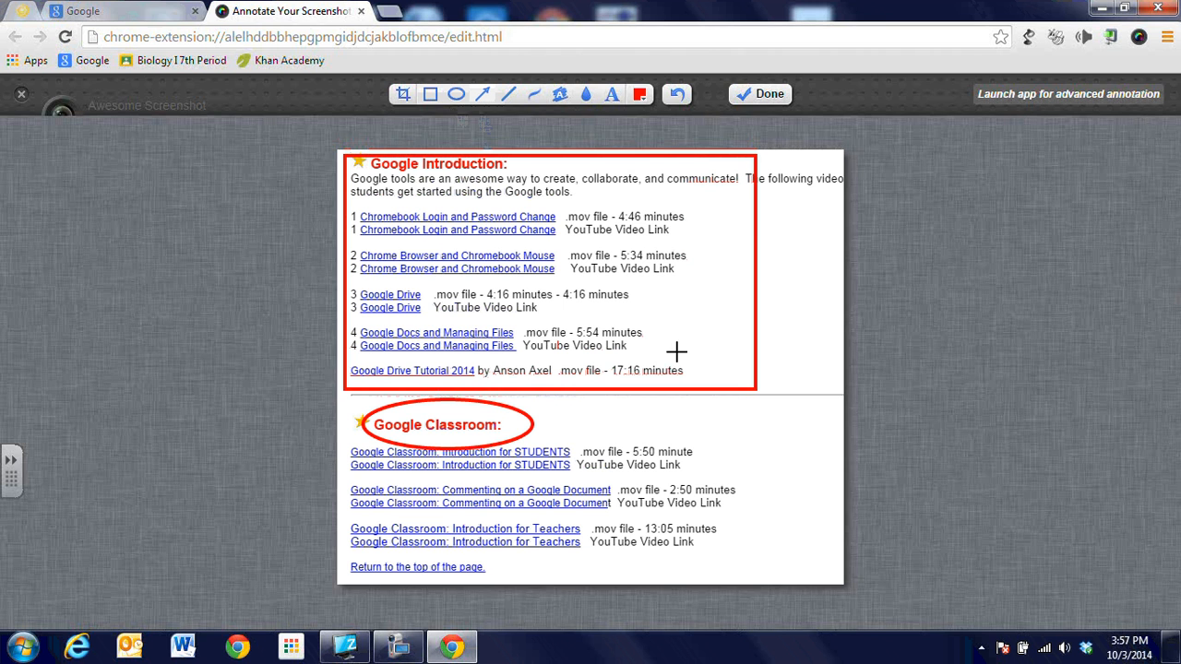
drag(676, 351, 759, 490)
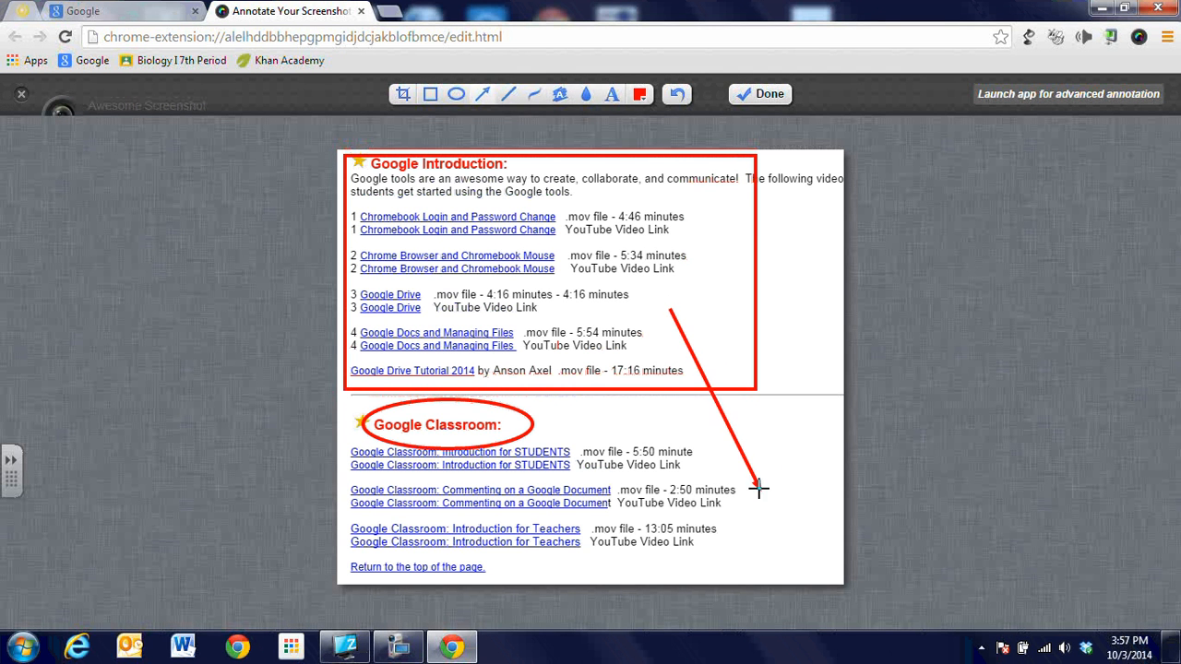
drag(758, 489, 577, 480)
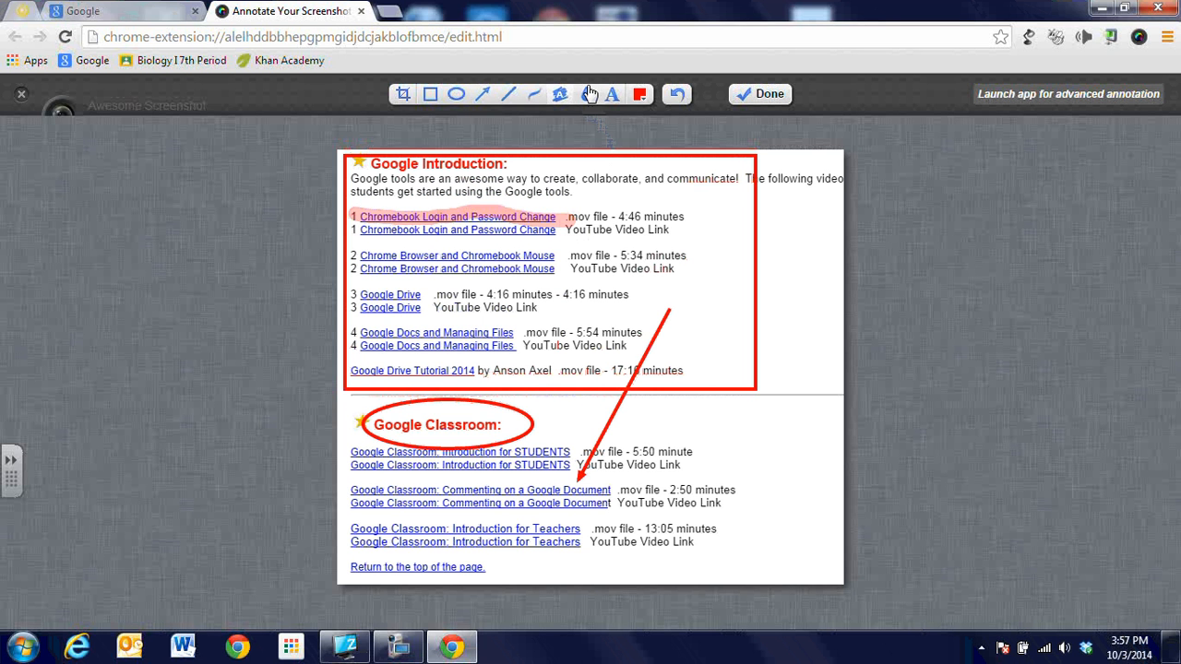
mouse_move(585, 94)
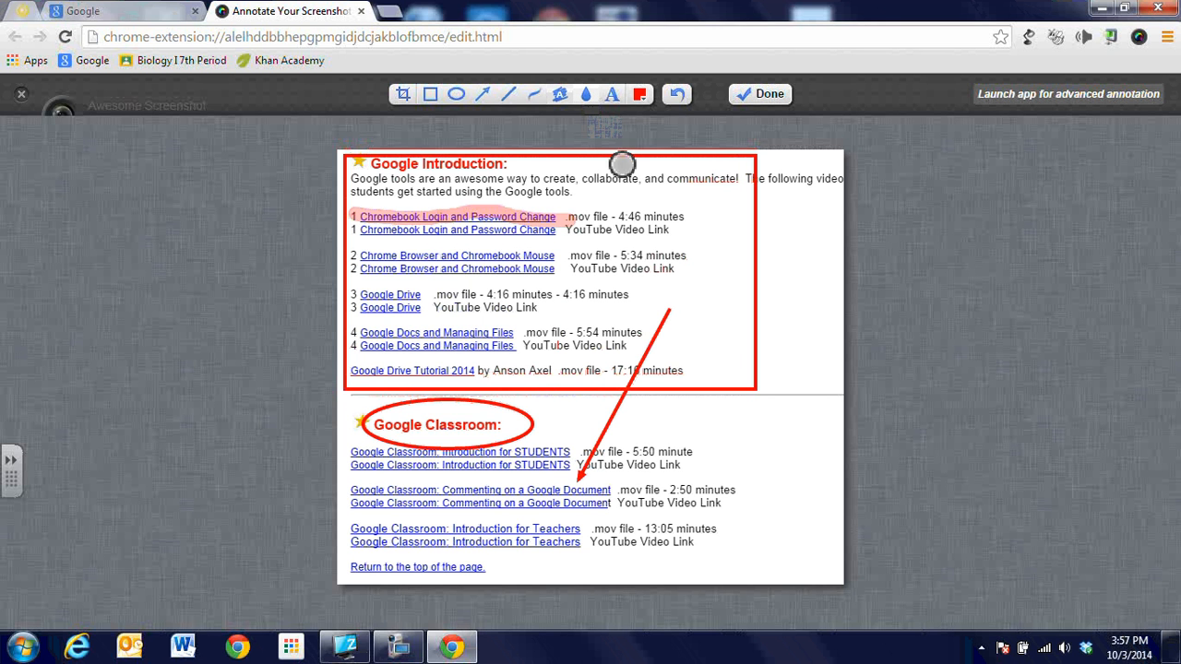
mouse_move(600, 533)
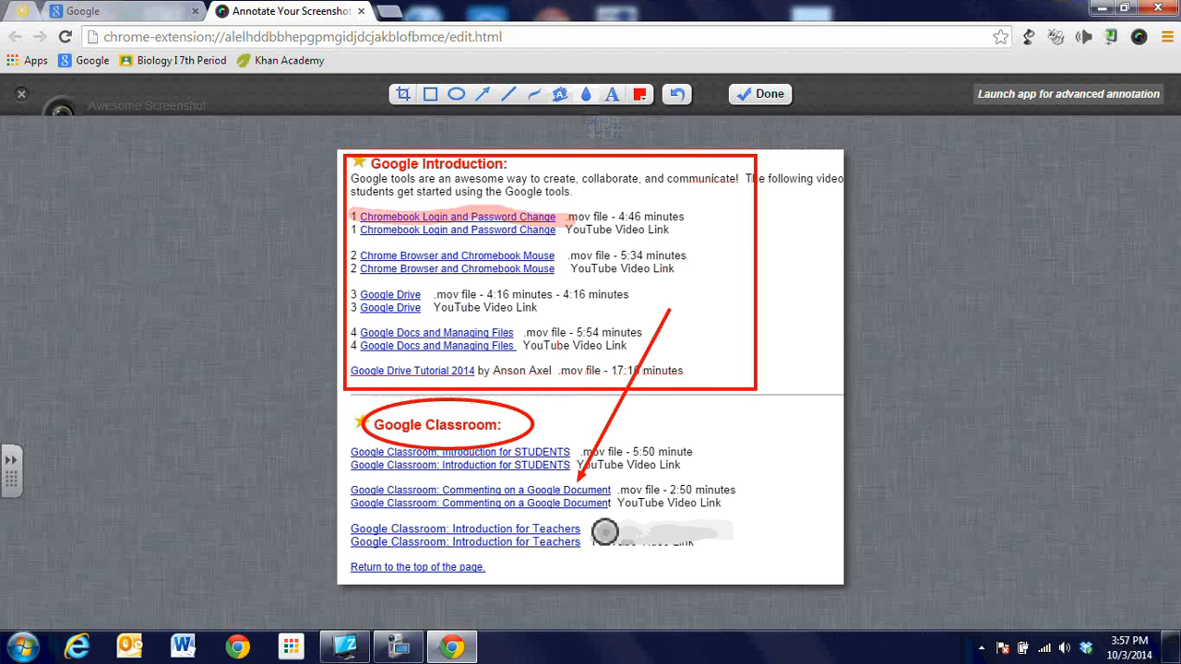
mouse_move(656, 554)
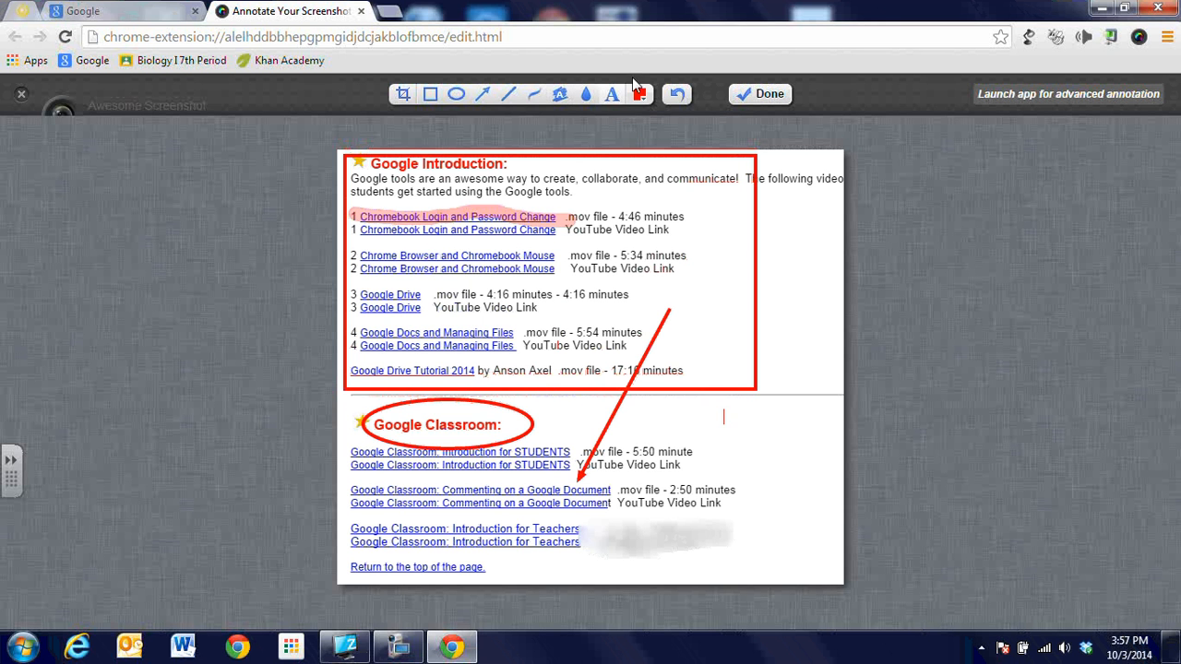
Add the blue label 'Type on the image!' right of the Google Classroom heading.
click(640, 94)
text(Type on the image)
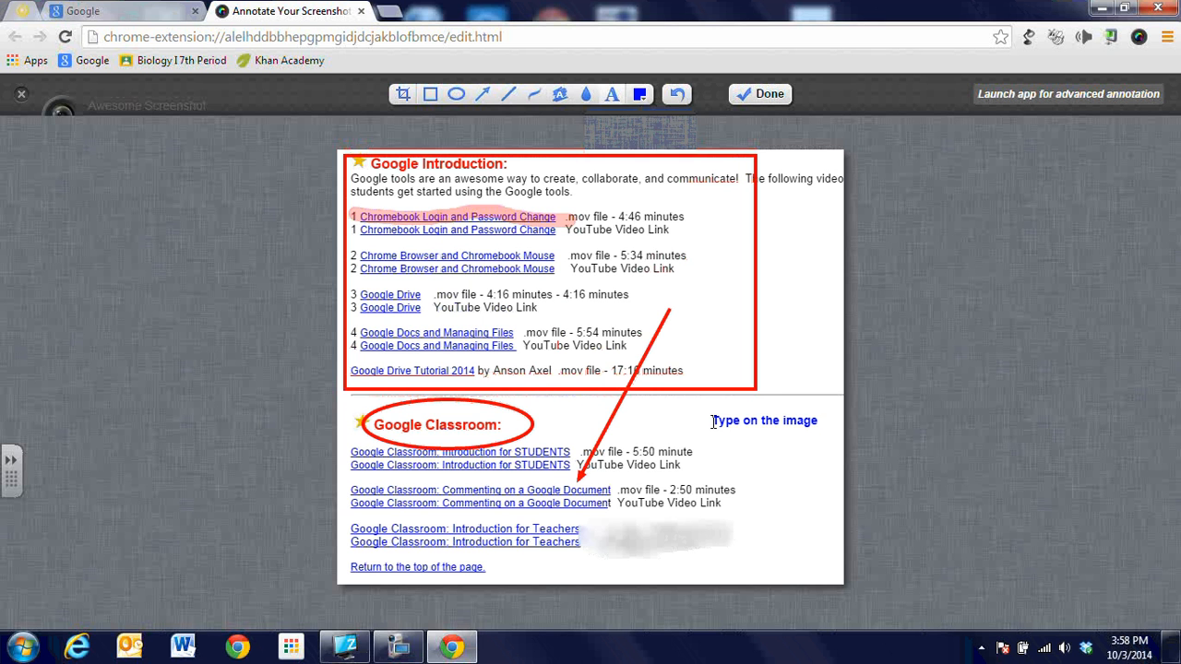
text(!)
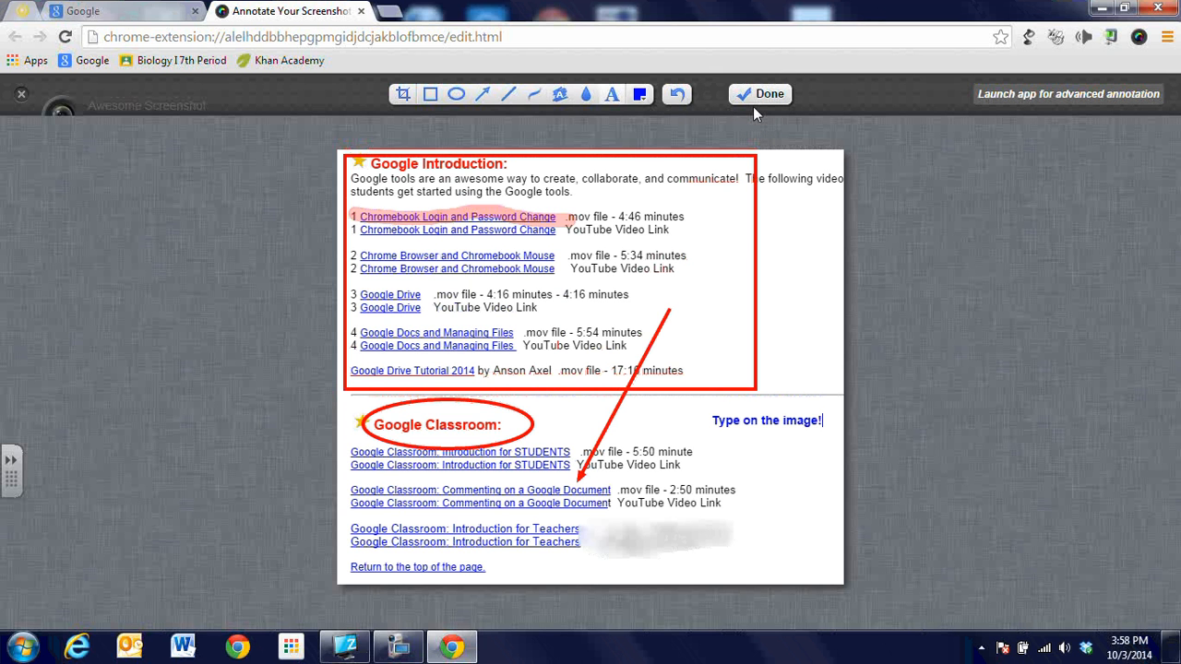
Click Done to end editing and show the save, copy and print options.
click(760, 94)
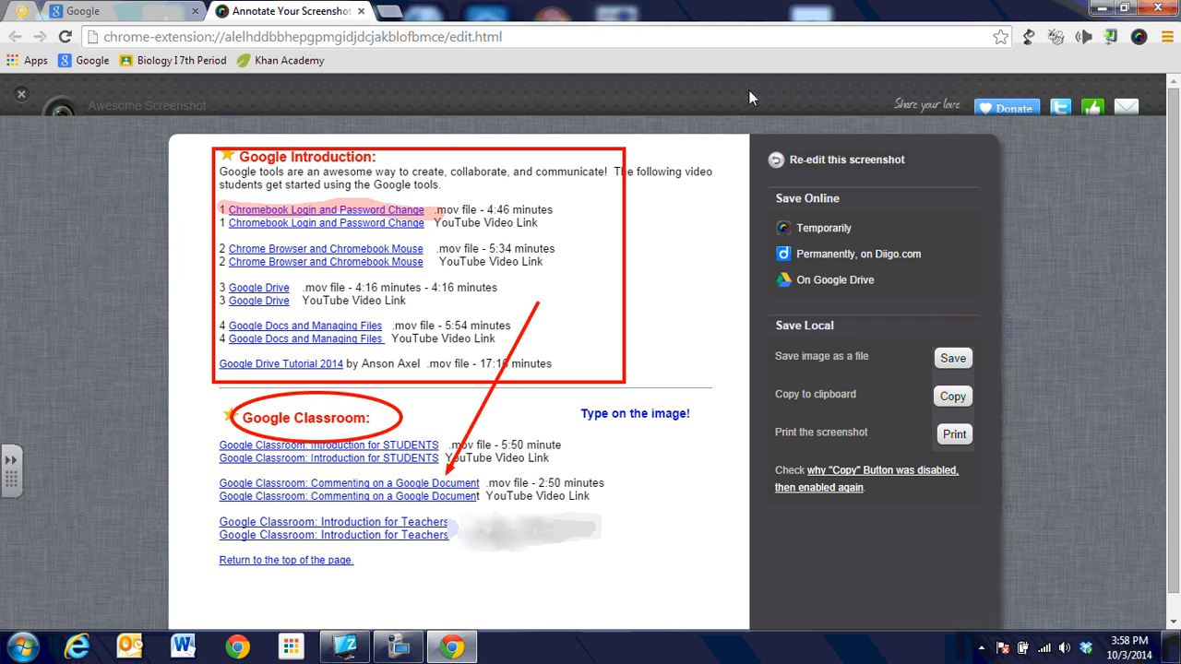
mouse_move(927, 365)
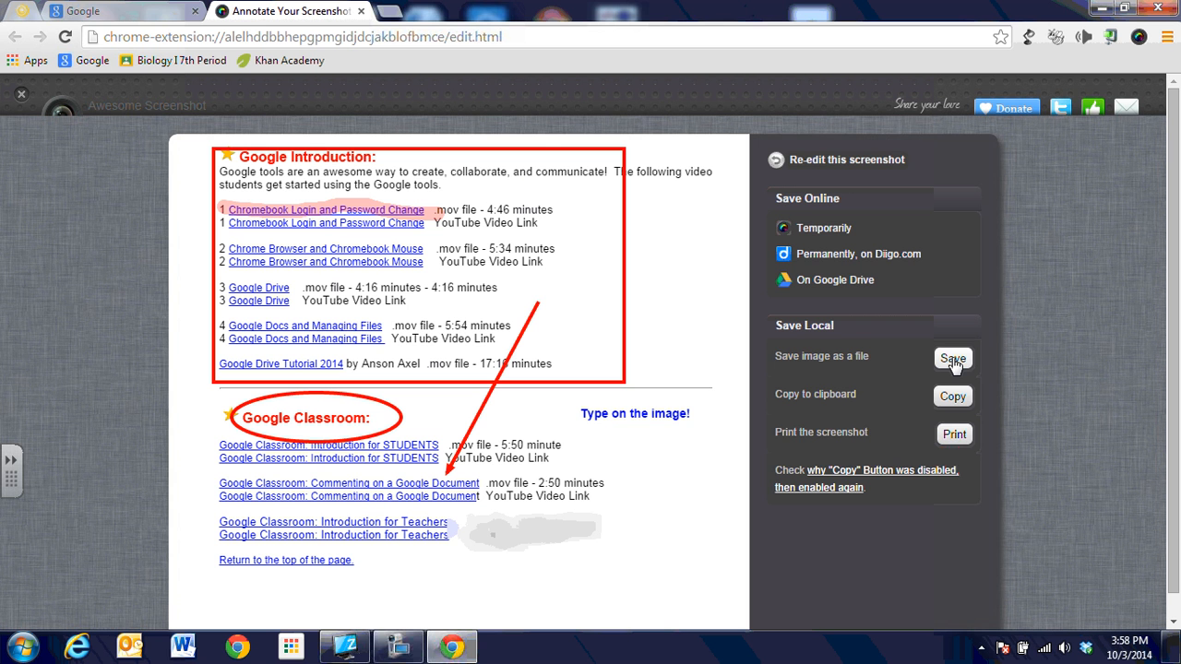
mouse_move(957, 394)
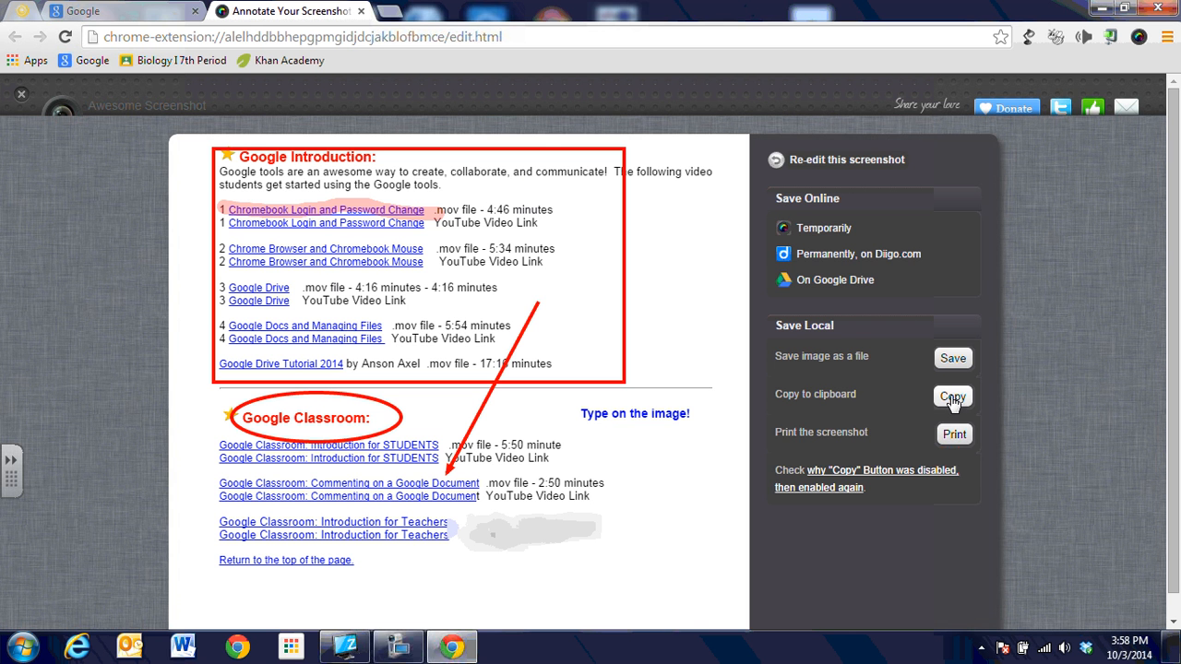
mouse_move(821, 286)
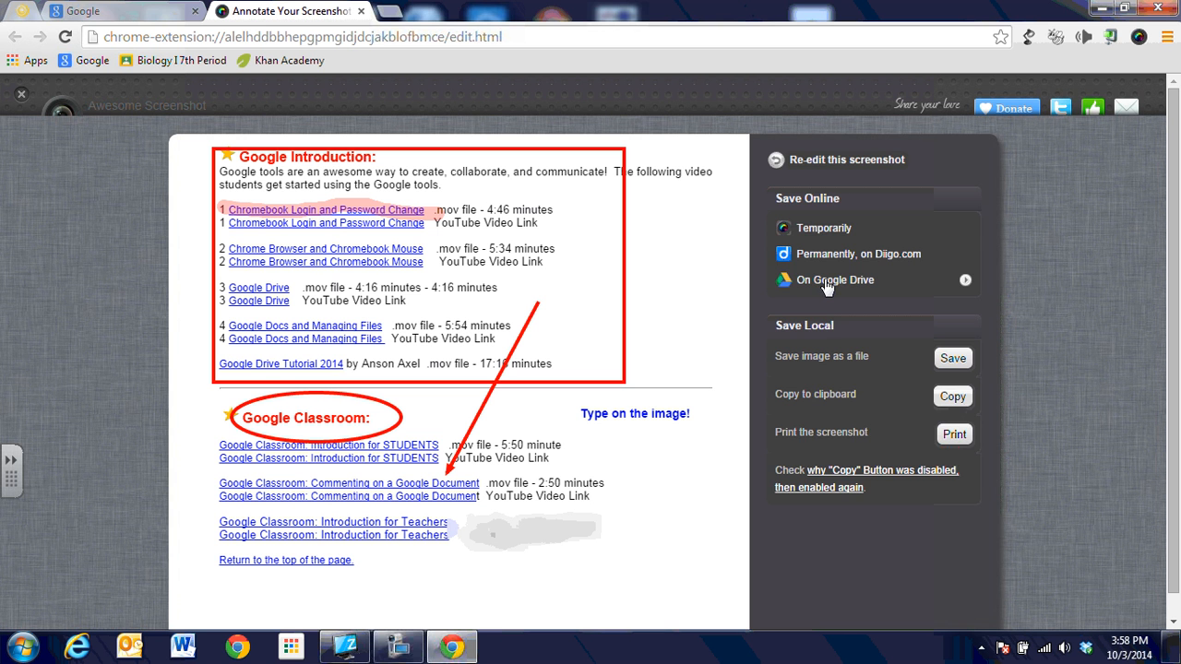
Save to Google Drive as 'Sample Web Image', marked Private.
click(835, 279)
text(S)
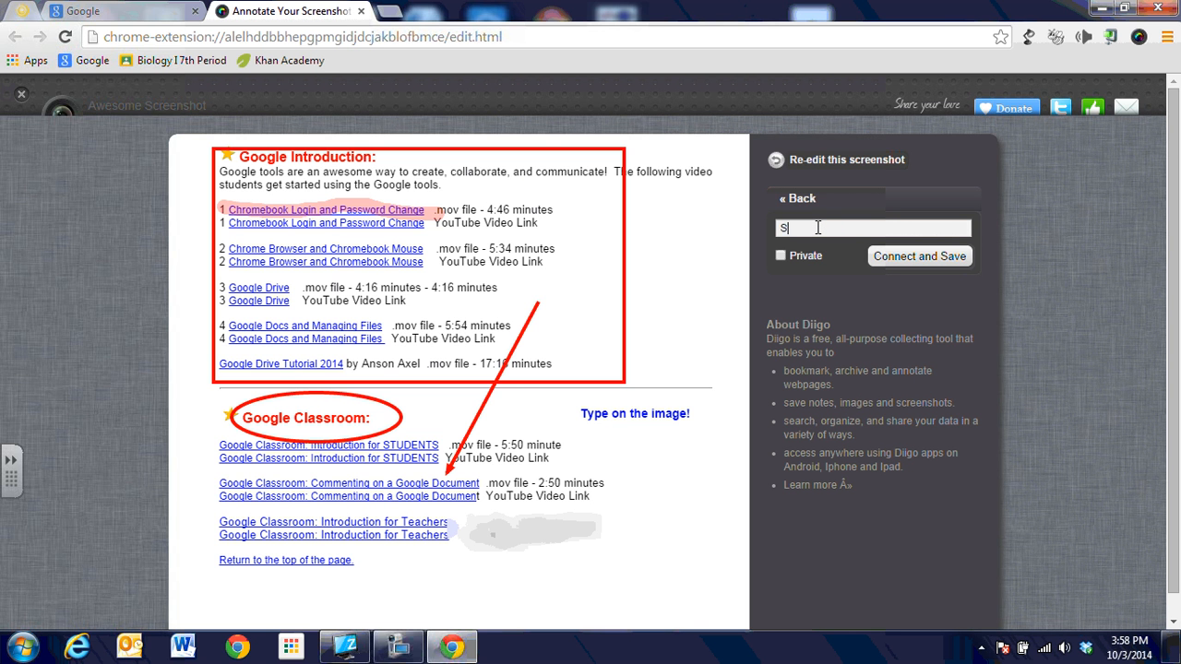
text(ample We)
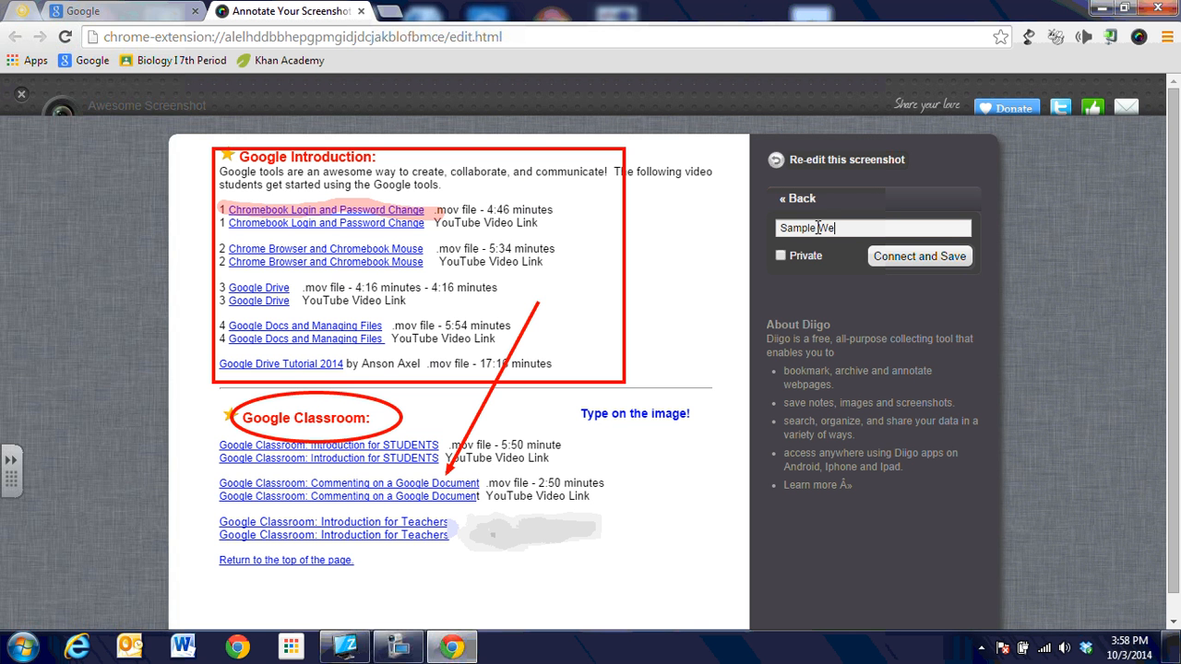
text(b Image)
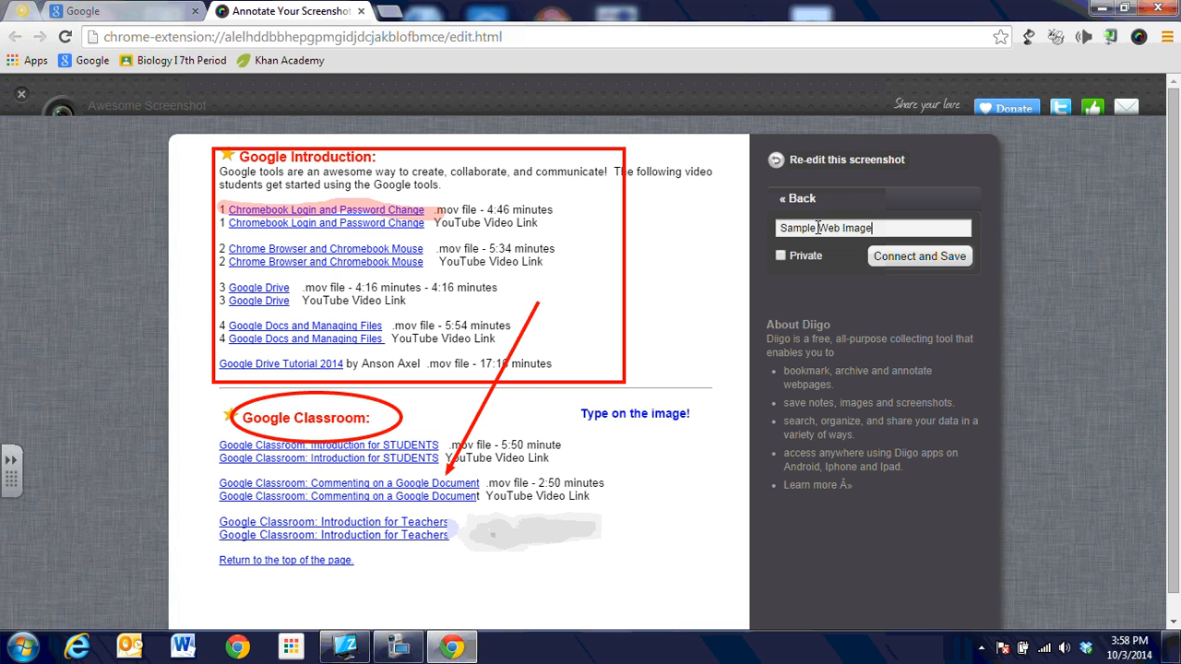
click(780, 256)
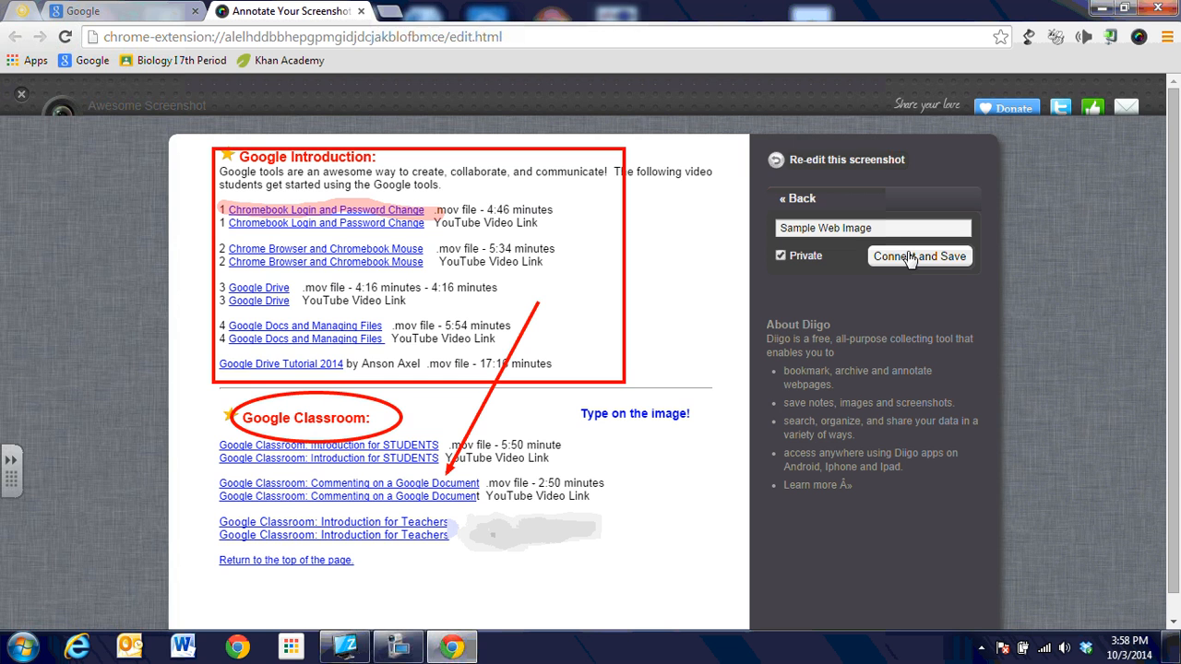
click(918, 256)
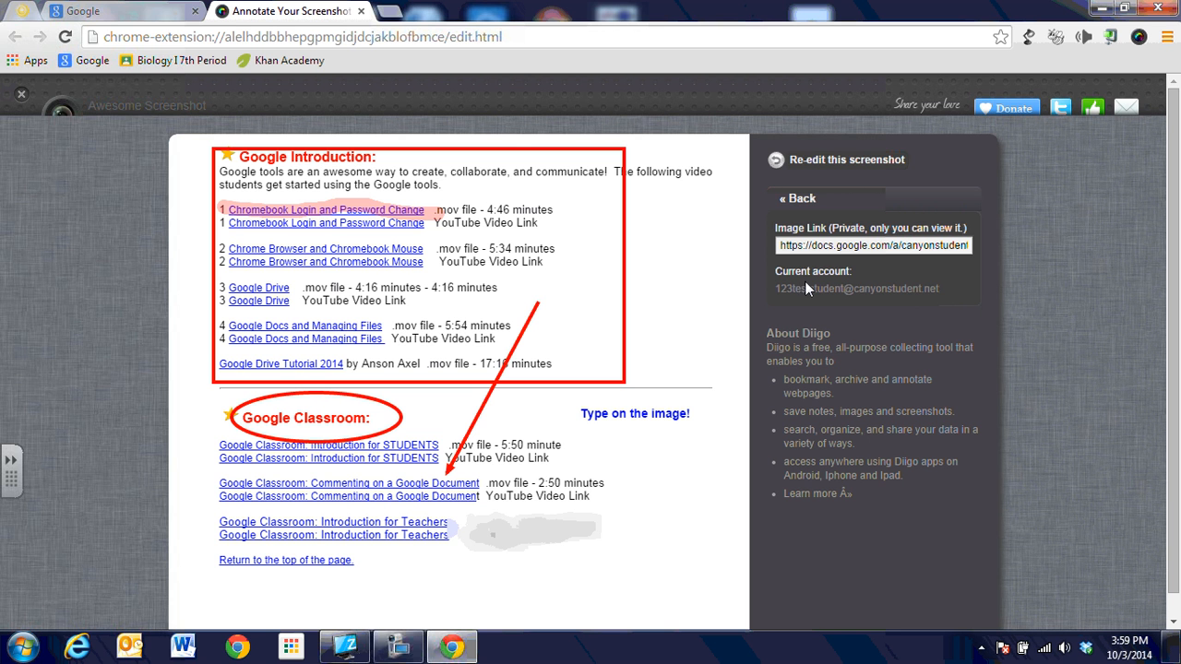
mouse_move(19, 20)
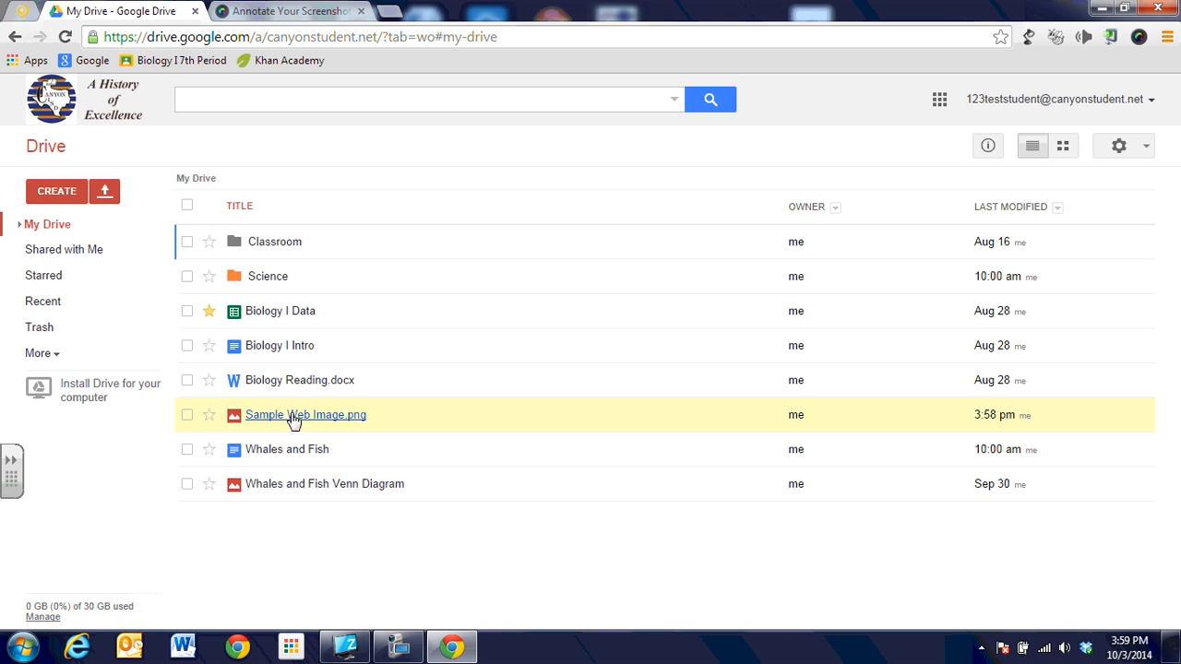
mouse_move(312, 422)
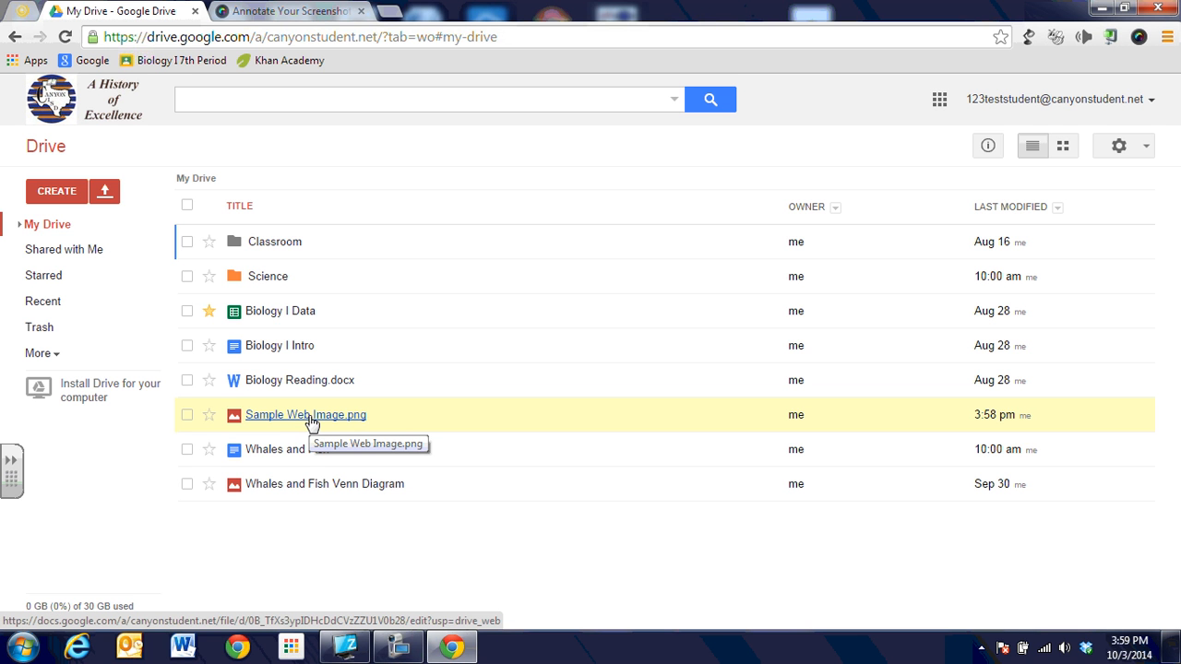